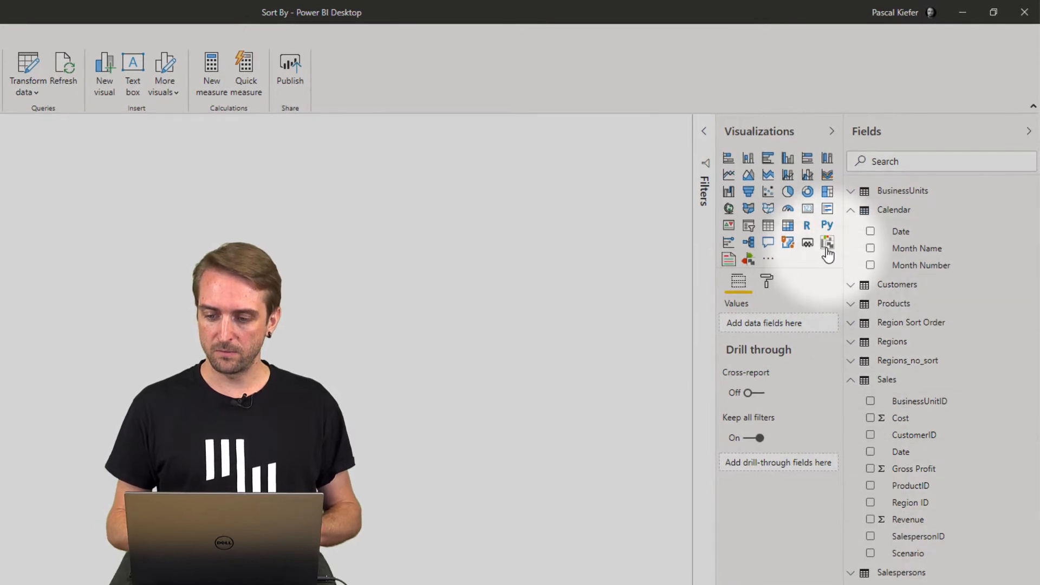
Add a Zebra BI chart to the report page with Month Name as its category
{"action": "left_click", "coordinate": [826, 241]}
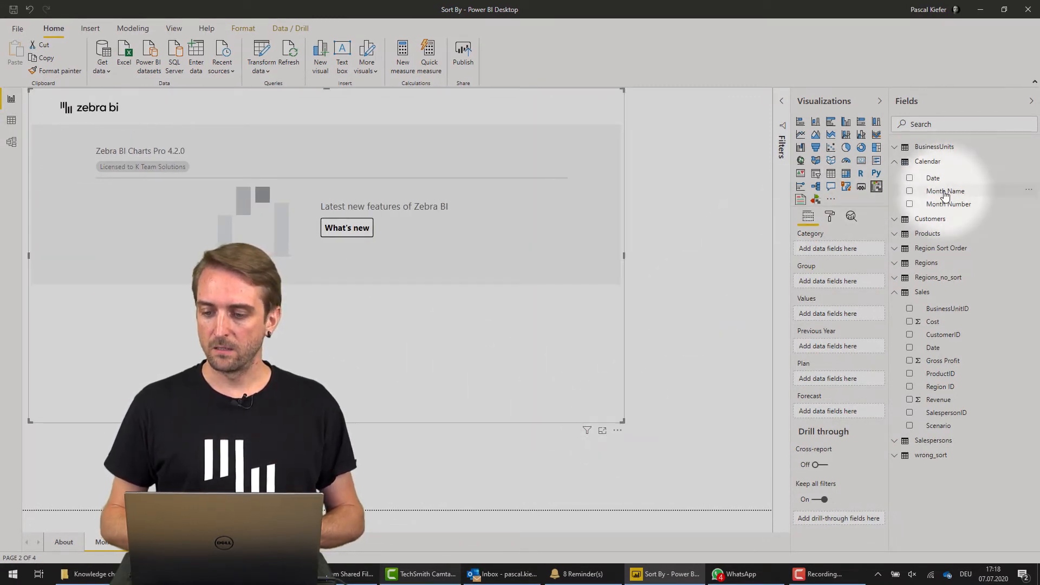
{"action": "left_click", "coordinate": [909, 191]}
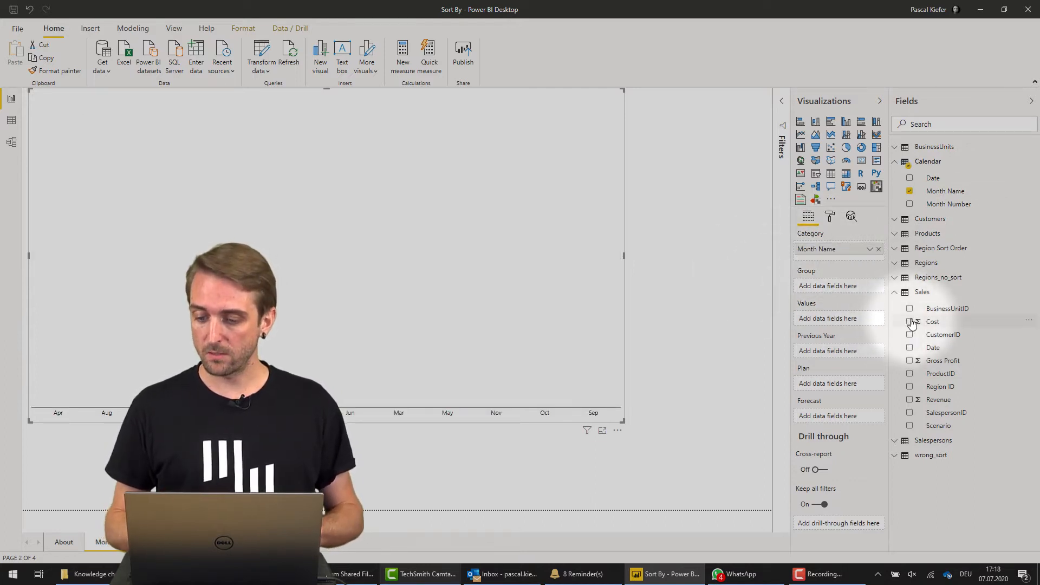
Add Sales Cost as the chart's values so bars show cost per month
{"action": "left_click", "coordinate": [909, 322]}
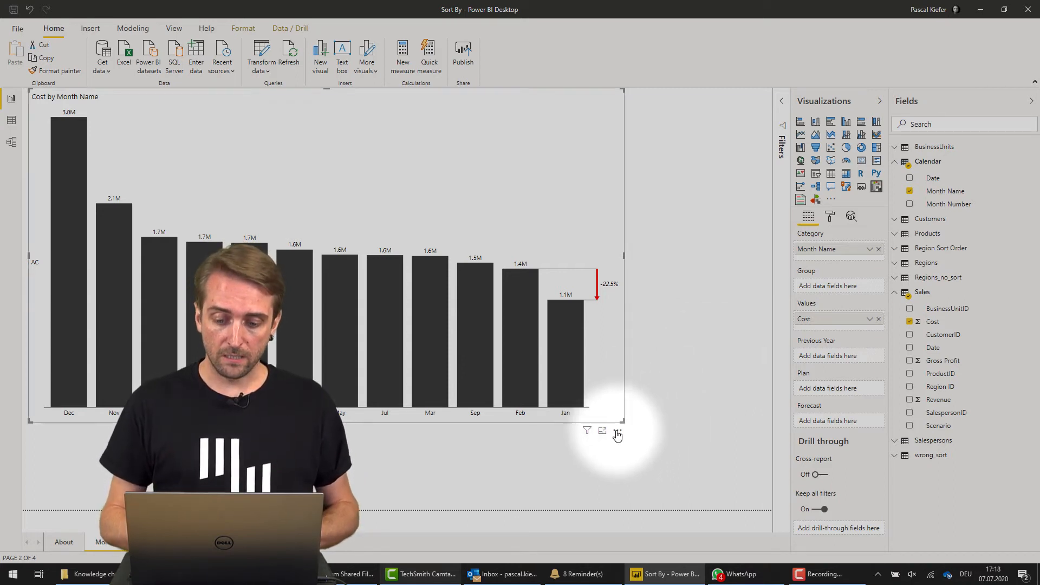
Sort the chart's bars by Month Name from the visual's More options menu
{"action": "left_click", "coordinate": [616, 431]}
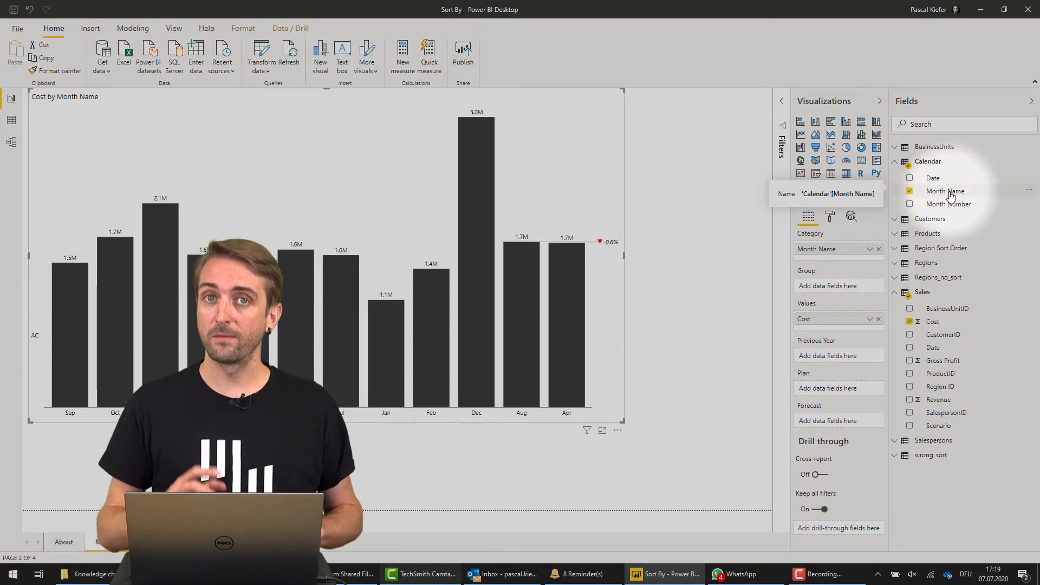
Set the Month Name column to sort by Month Number via Column tools
{"action": "left_click", "coordinate": [945, 191]}
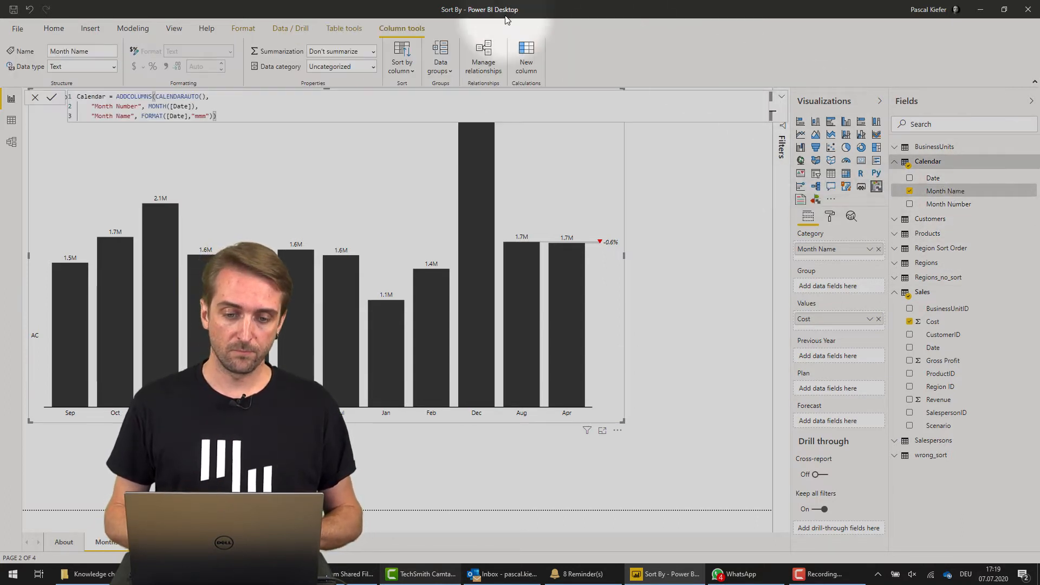
{"action": "mouse_move", "coordinate": [401, 57]}
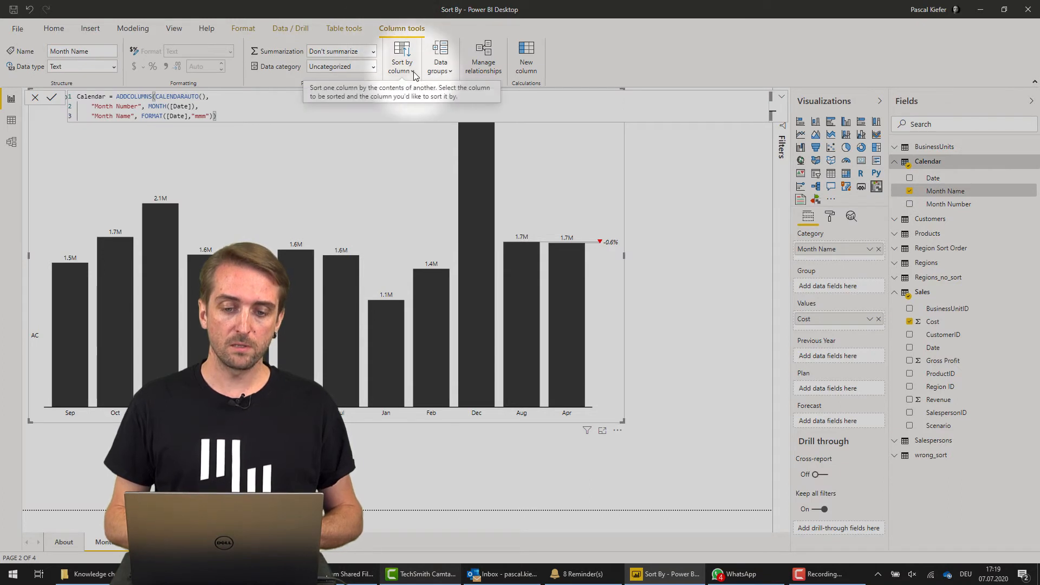
{"action": "left_click", "coordinate": [401, 56]}
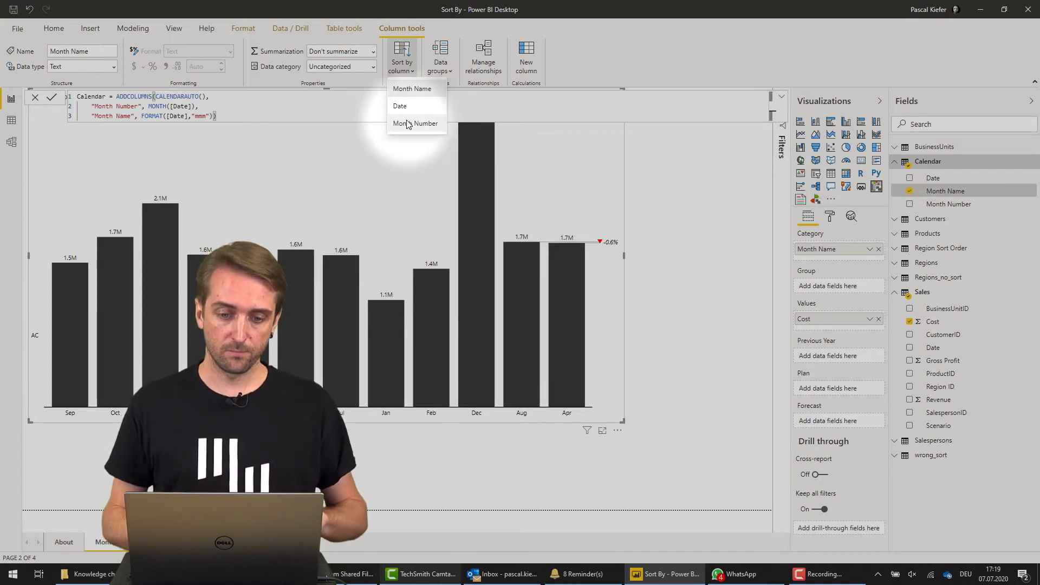
{"action": "left_click", "coordinate": [415, 124]}
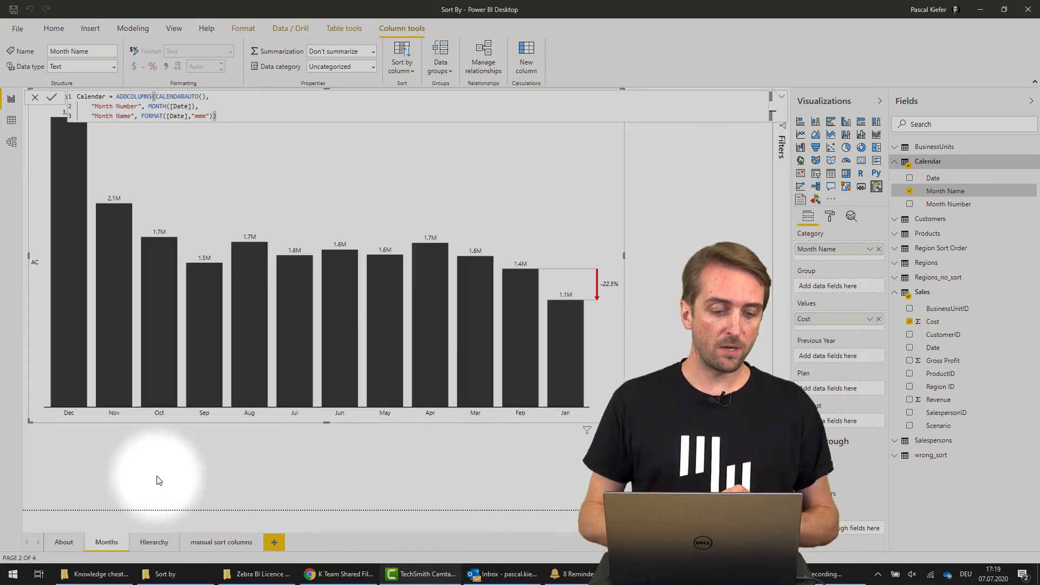
{"action": "mouse_move", "coordinate": [88, 430]}
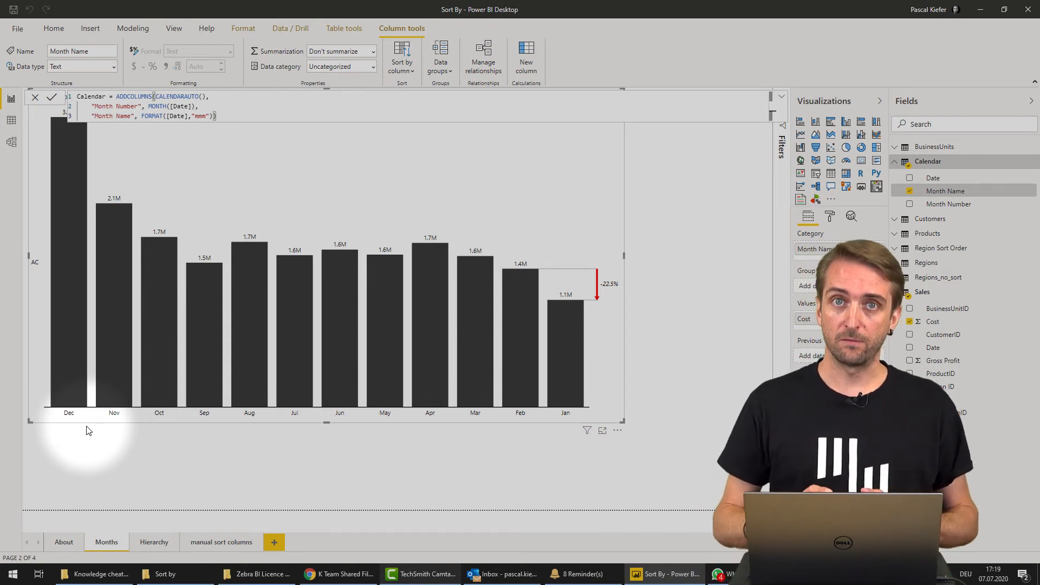
Reopen the chart's sort options to sort the months ascending from Jan to Dec
{"action": "left_click", "coordinate": [617, 430]}
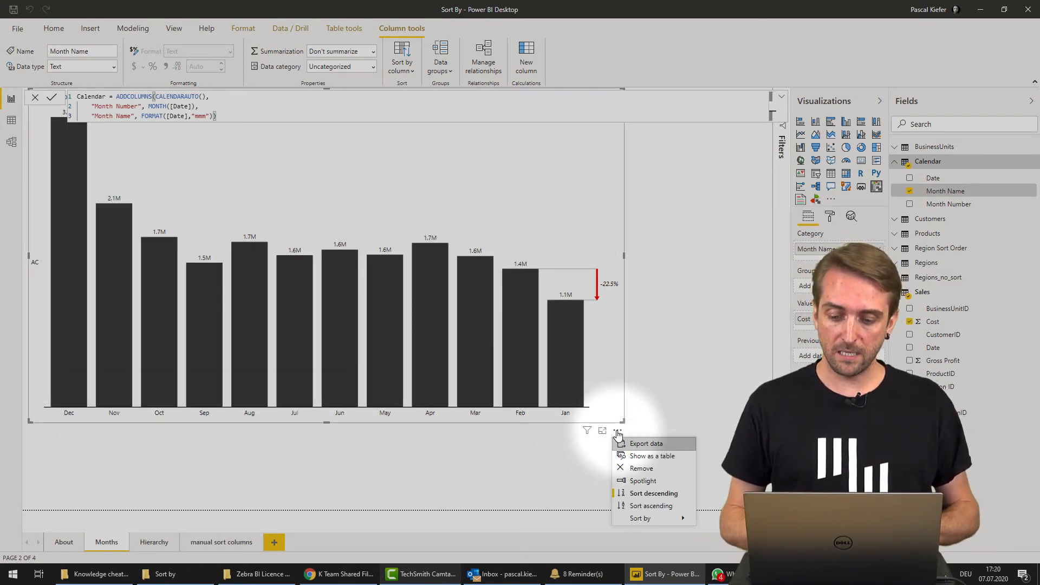
{"action": "mouse_move", "coordinate": [651, 506]}
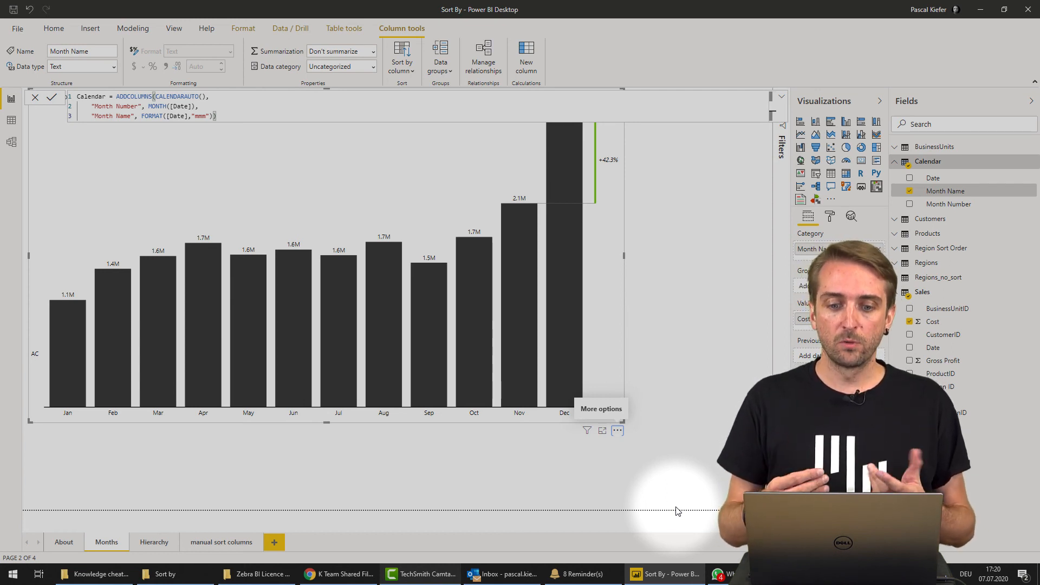
{"action": "mouse_move", "coordinate": [717, 264]}
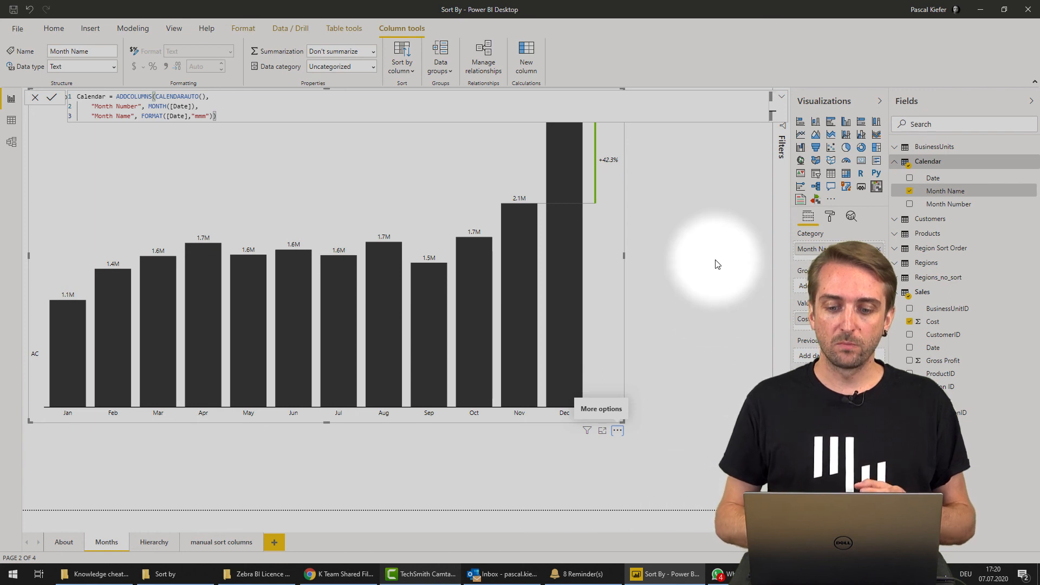